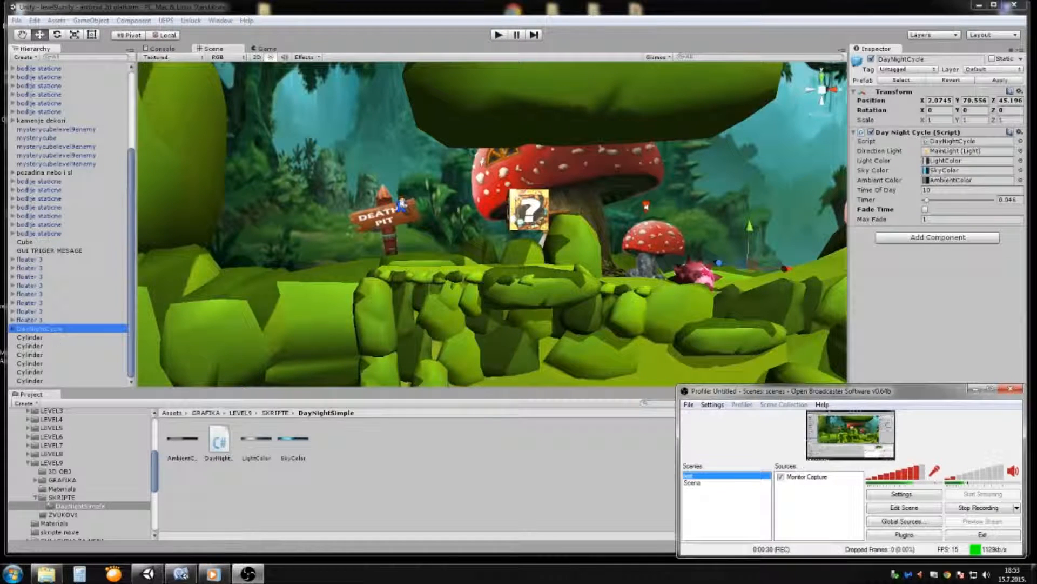
# Create a new empty game object and rename it DayNightCycle2 after the original
pyautogui.click(1012, 386)
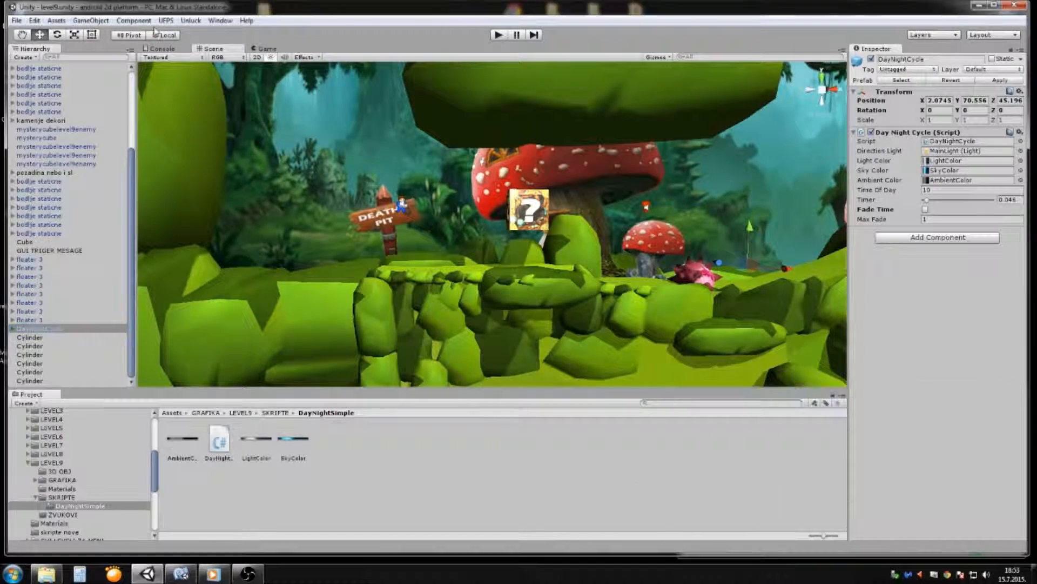
pyautogui.click(94, 20)
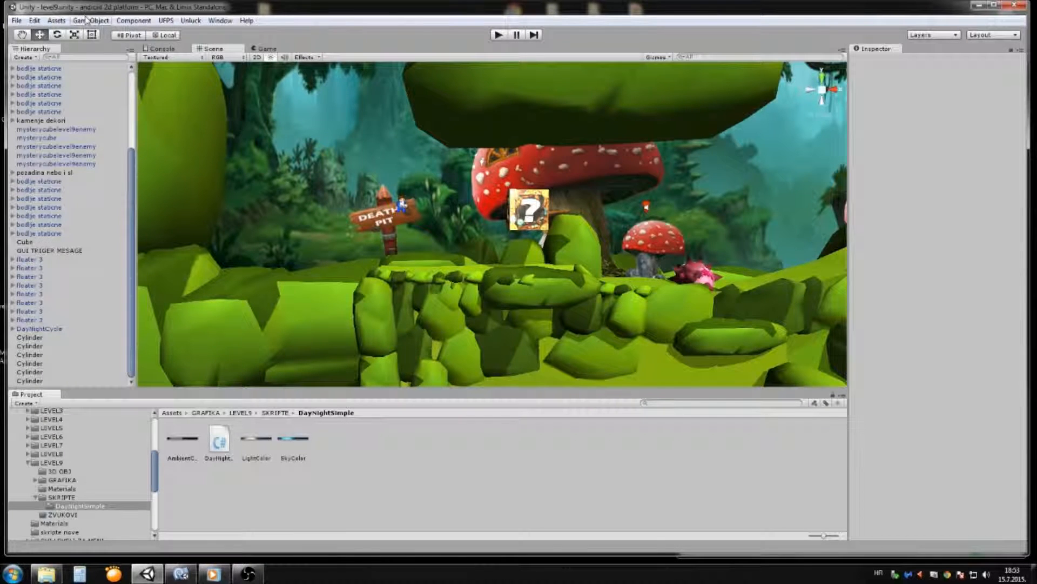
pyautogui.click(88, 21)
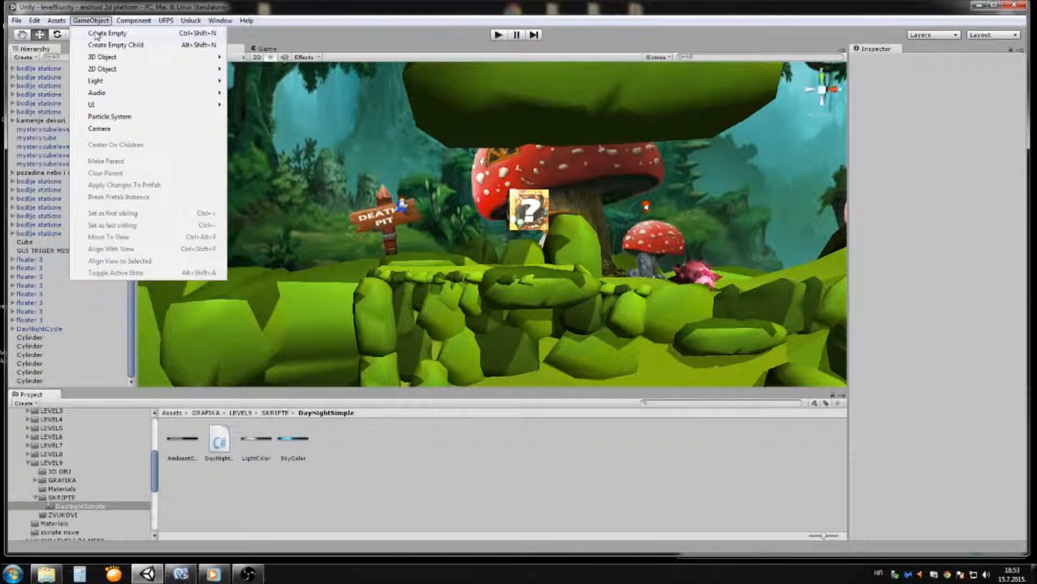
pyautogui.click(105, 33)
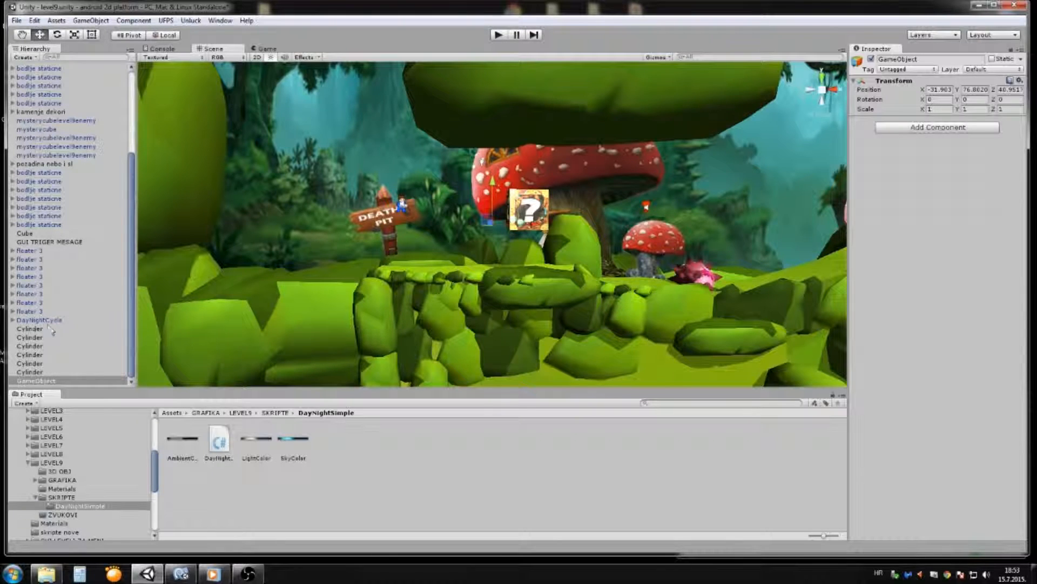
pyautogui.click(38, 320)
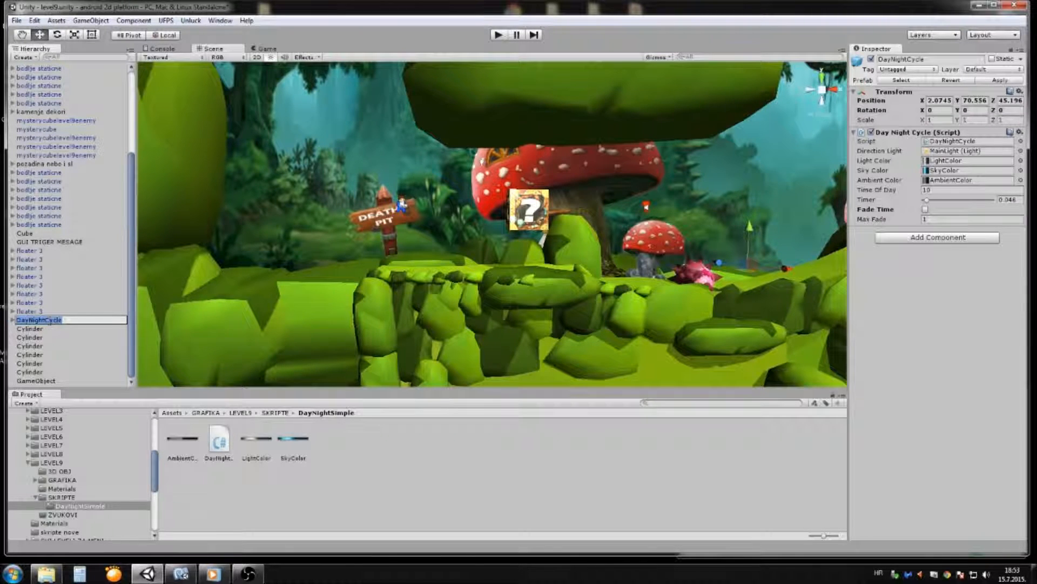
pyautogui.click(33, 380)
pyautogui.write('DayNightCycle2')
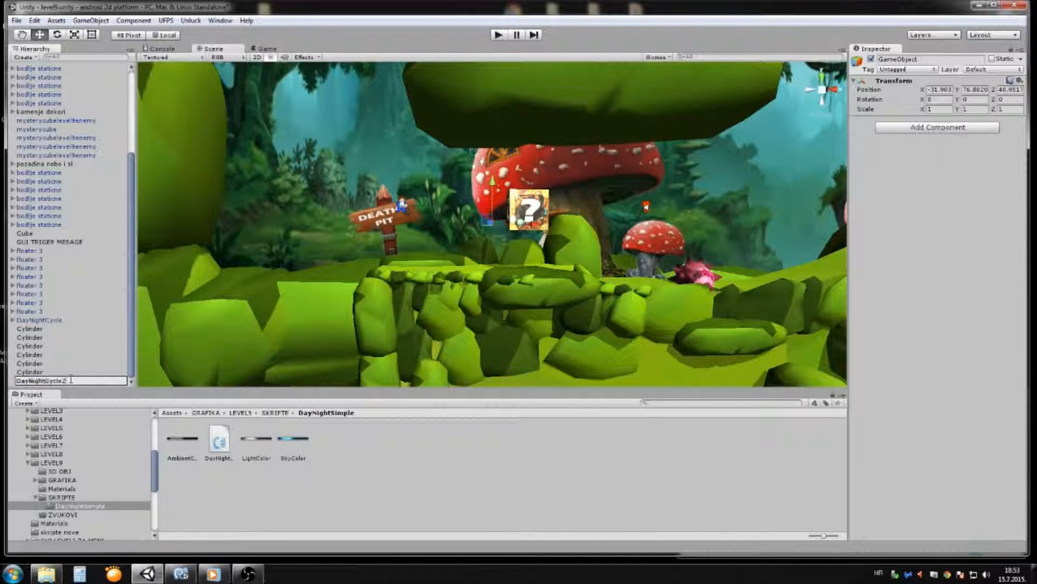
# Disable the original DayNightCycle object and select the new DayNightCycle2
pyautogui.click(38, 320)
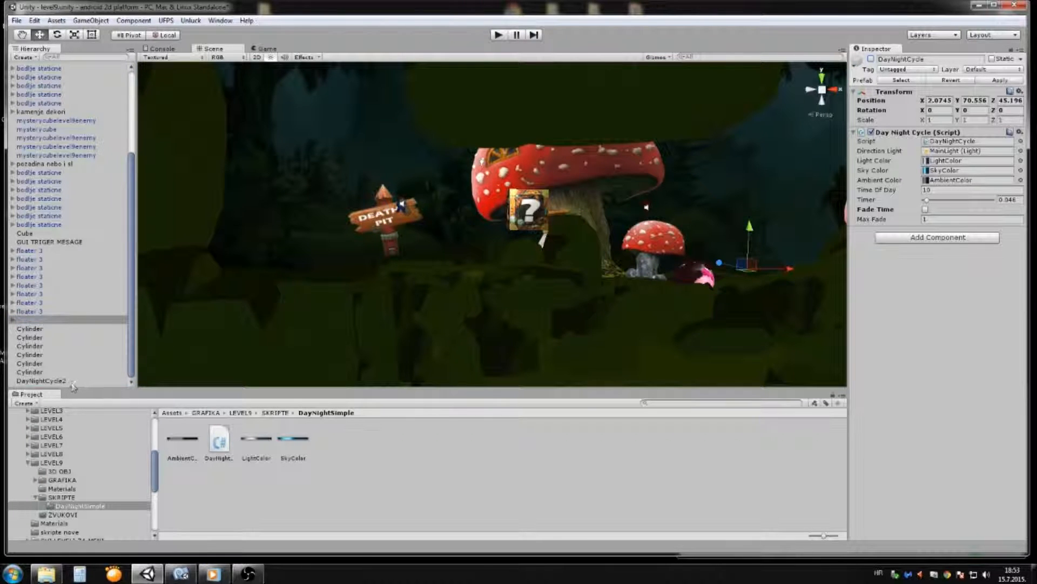
pyautogui.click(38, 381)
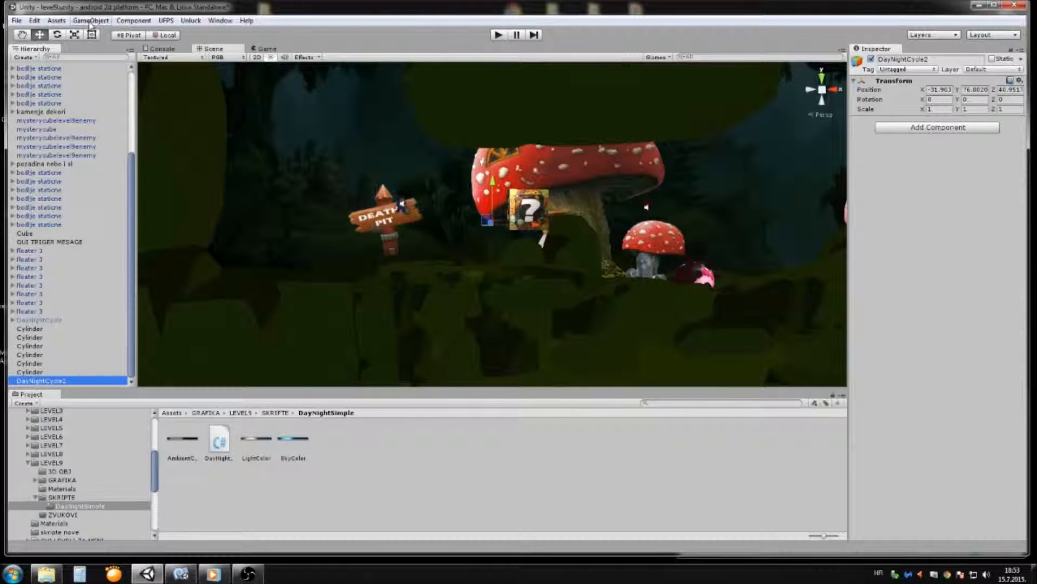
# Add a directional light as MainLight, check the original cycle's lights, and add a second for BackLight
pyautogui.click(91, 20)
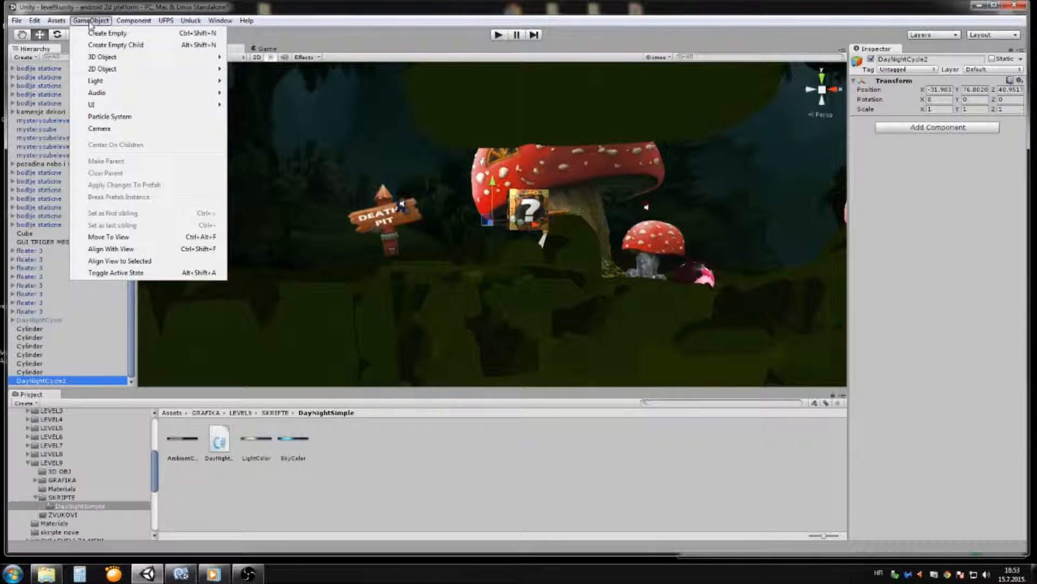
pyautogui.moveTo(99, 80)
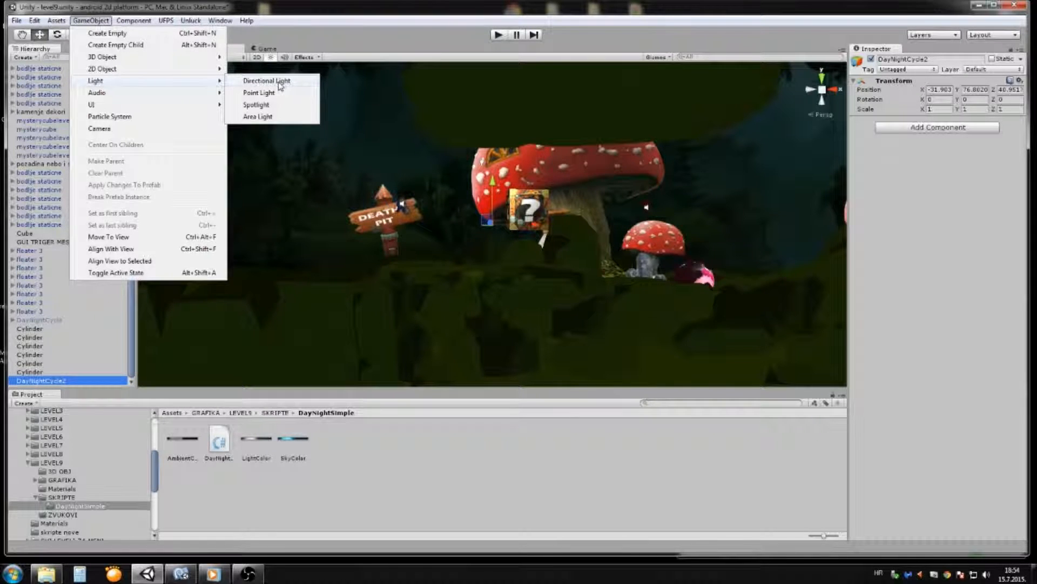
pyautogui.click(266, 80)
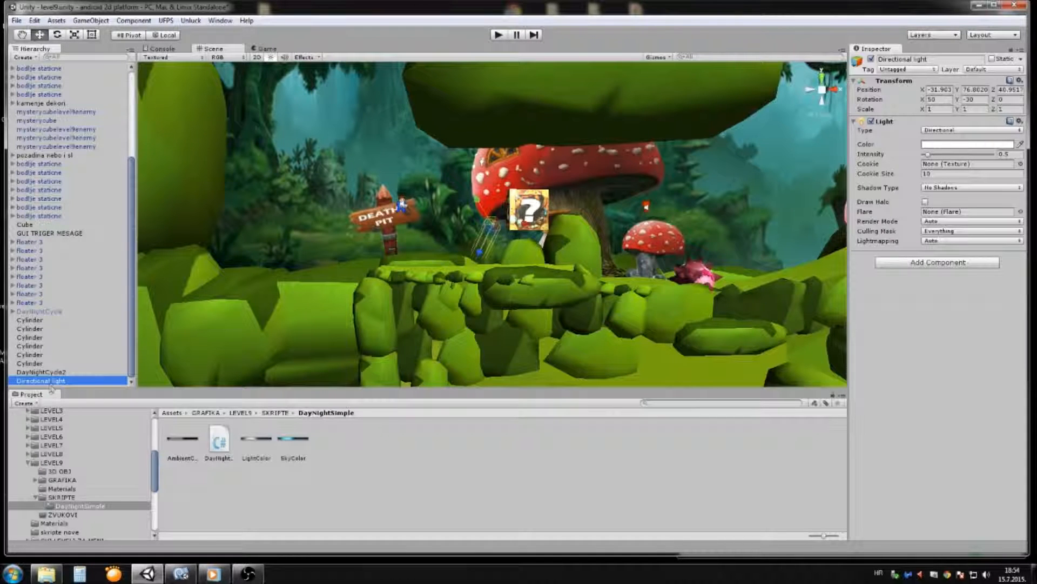
pyautogui.click(38, 311)
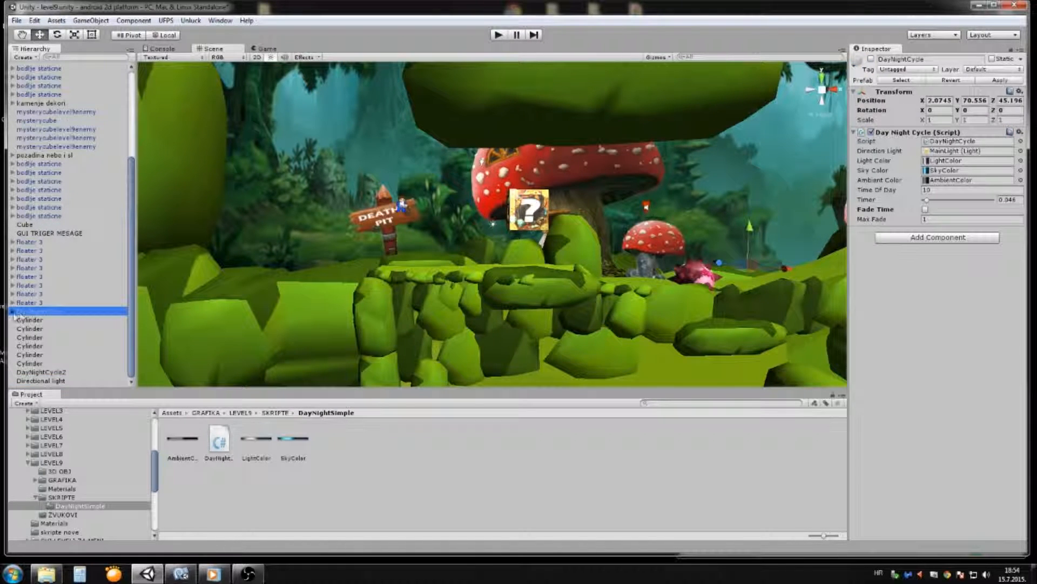
pyautogui.click(35, 380)
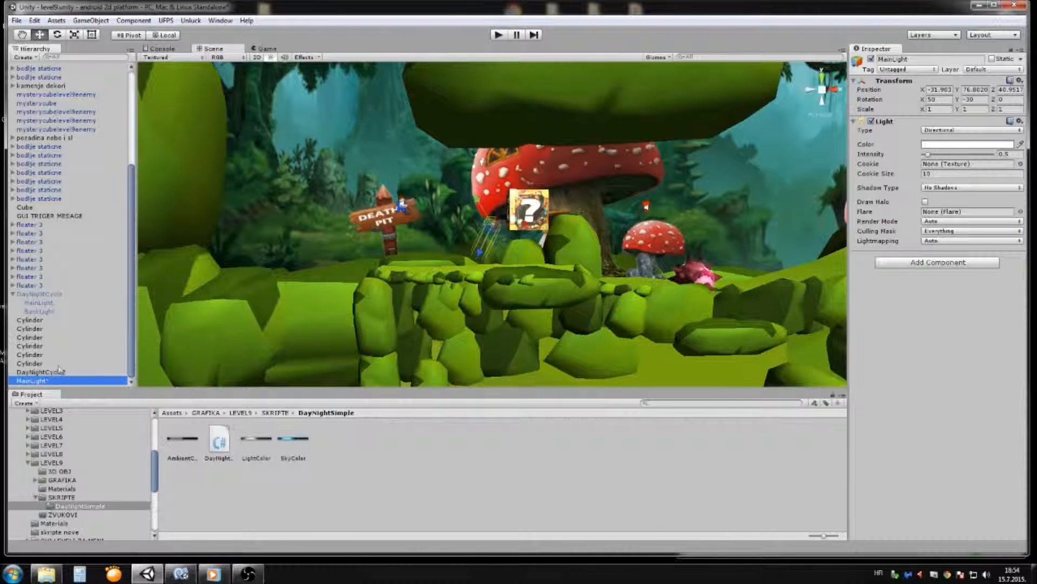
pyautogui.click(33, 19)
pyautogui.write('BackLight')
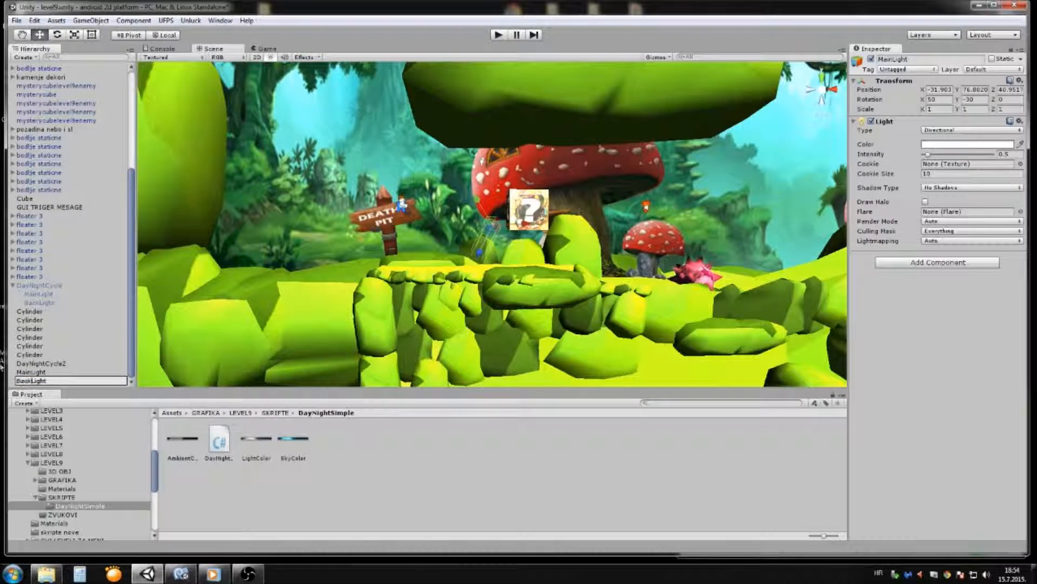
# Confirm the BackLight name and move MainLight and BackLight inside DayNightCycle2
pyautogui.click(30, 371)
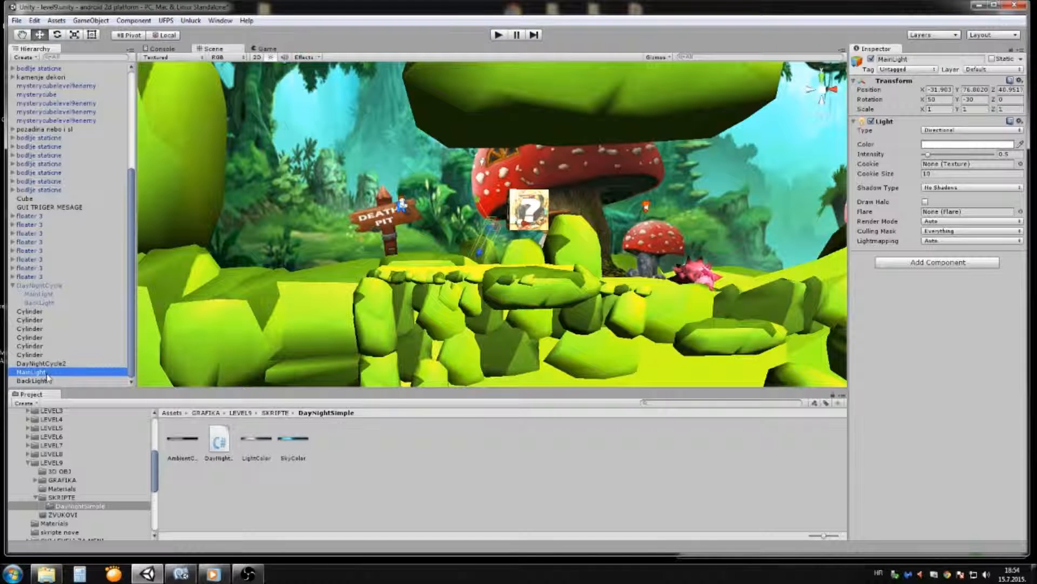
pyautogui.click(30, 380)
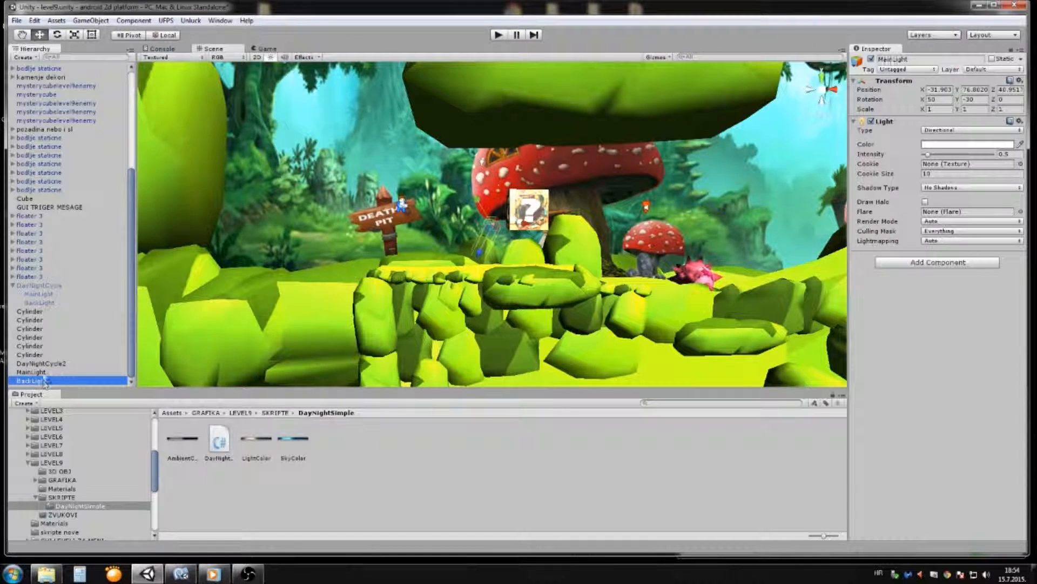
pyautogui.click(34, 371)
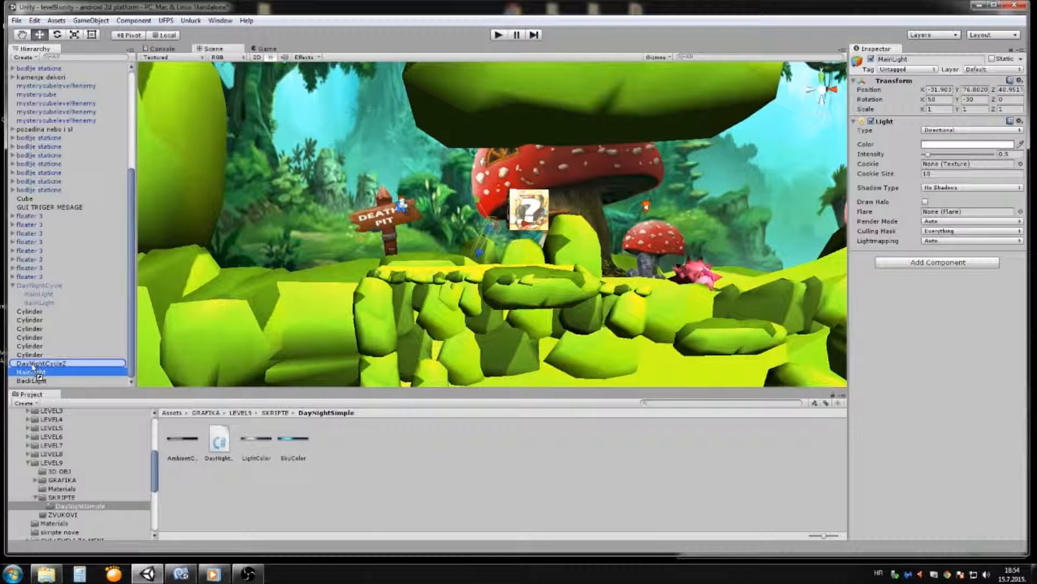
pyautogui.click(33, 372)
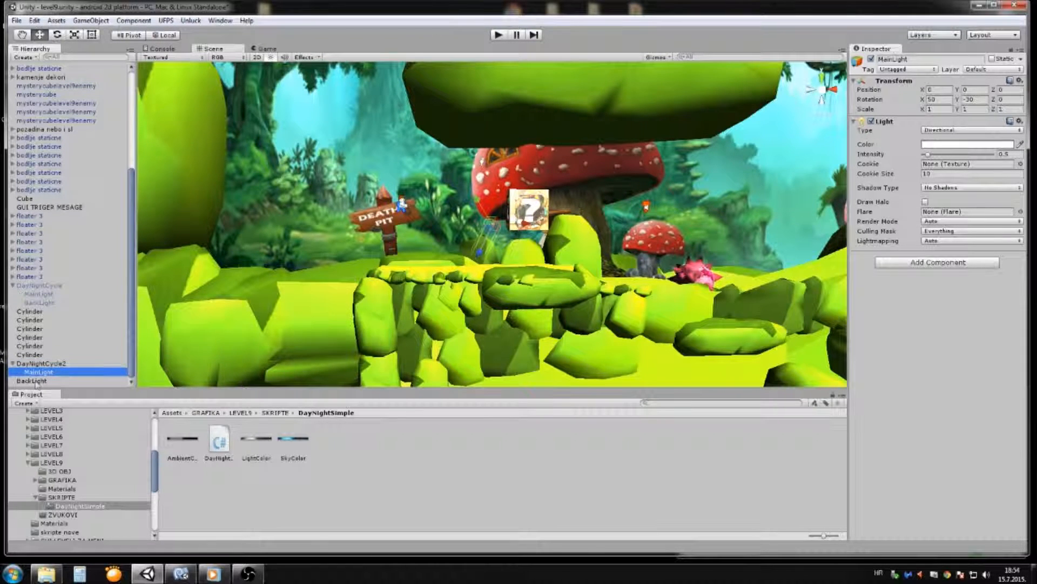
pyautogui.click(32, 380)
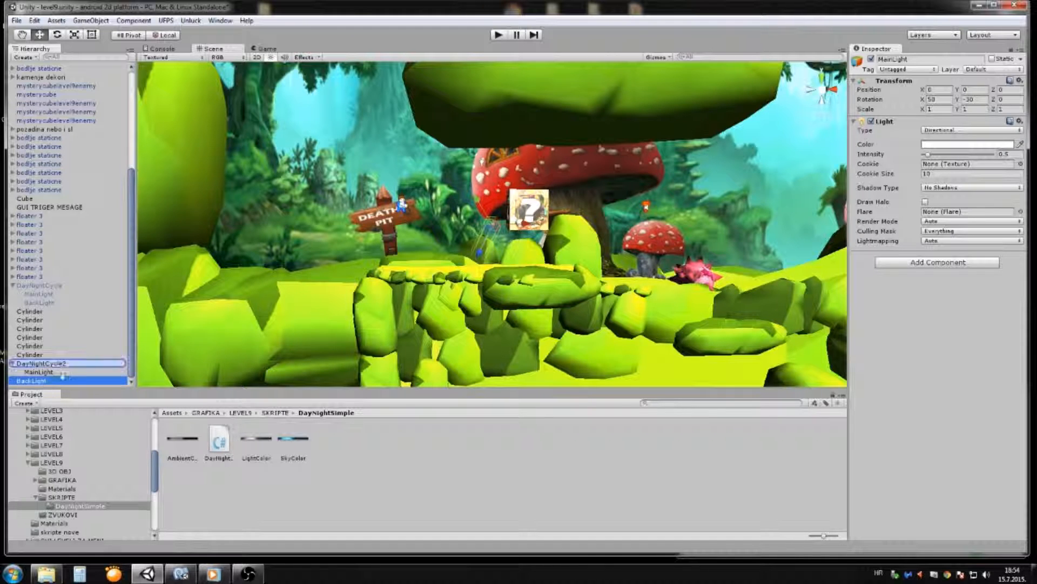
# Compare the new cycle's MainLight settings with the original cycle's MainLight
pyautogui.click(33, 370)
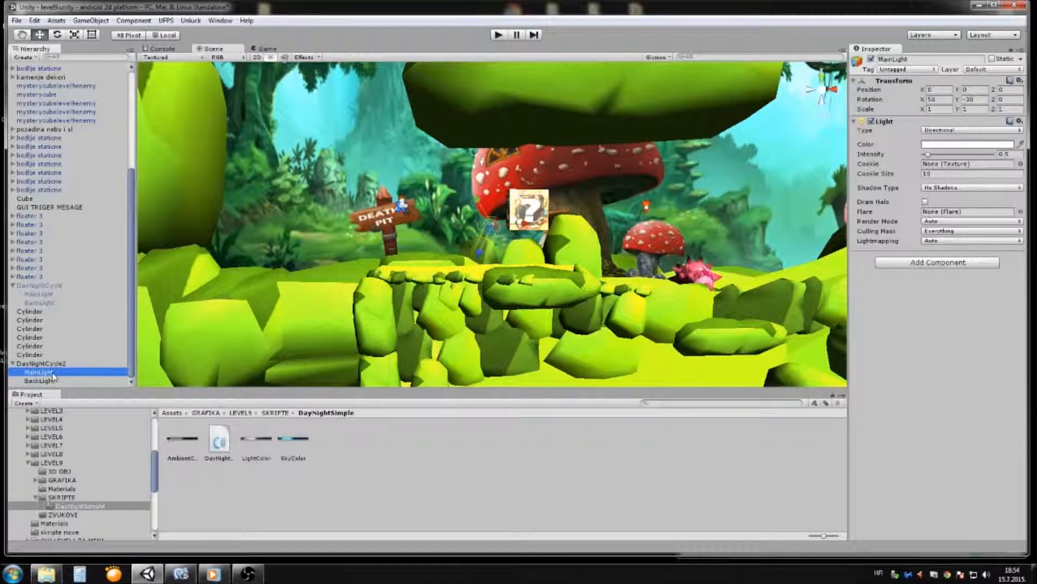
pyautogui.click(34, 292)
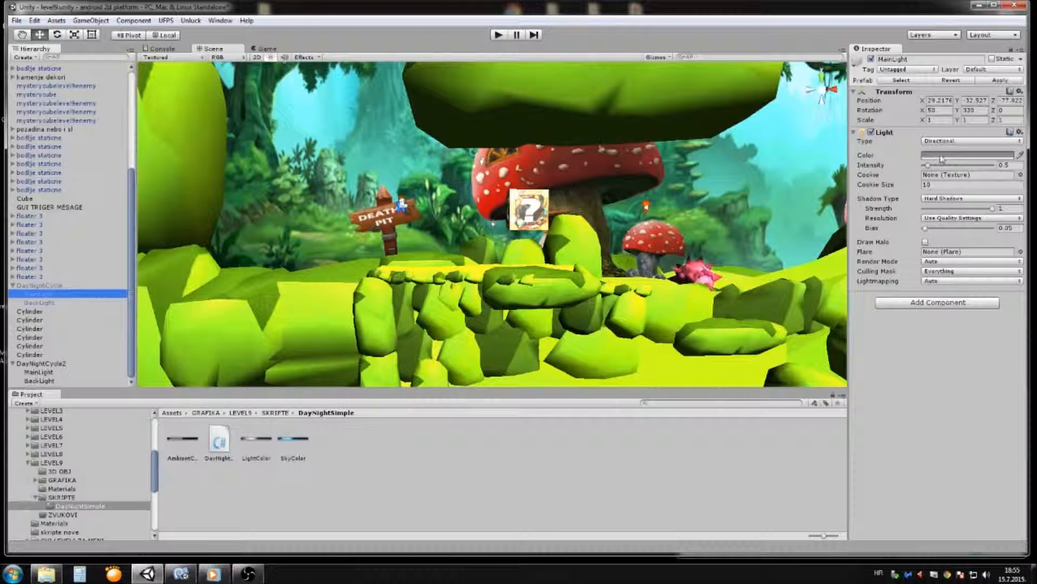
# Set the new MainLight's Shadow Type to Hard Shadows, then view the original BackLight
pyautogui.click(971, 155)
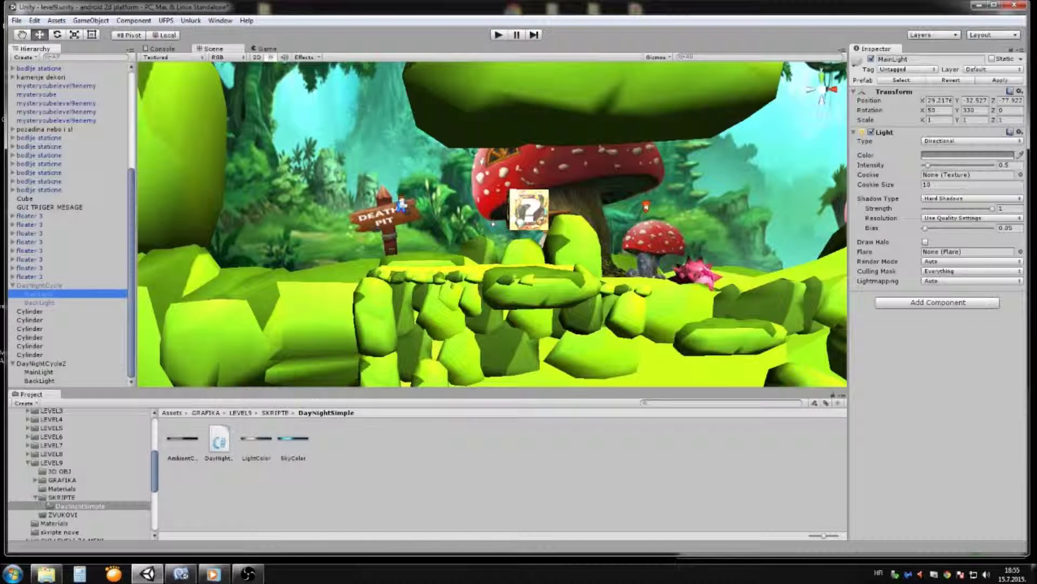
pyautogui.click(32, 372)
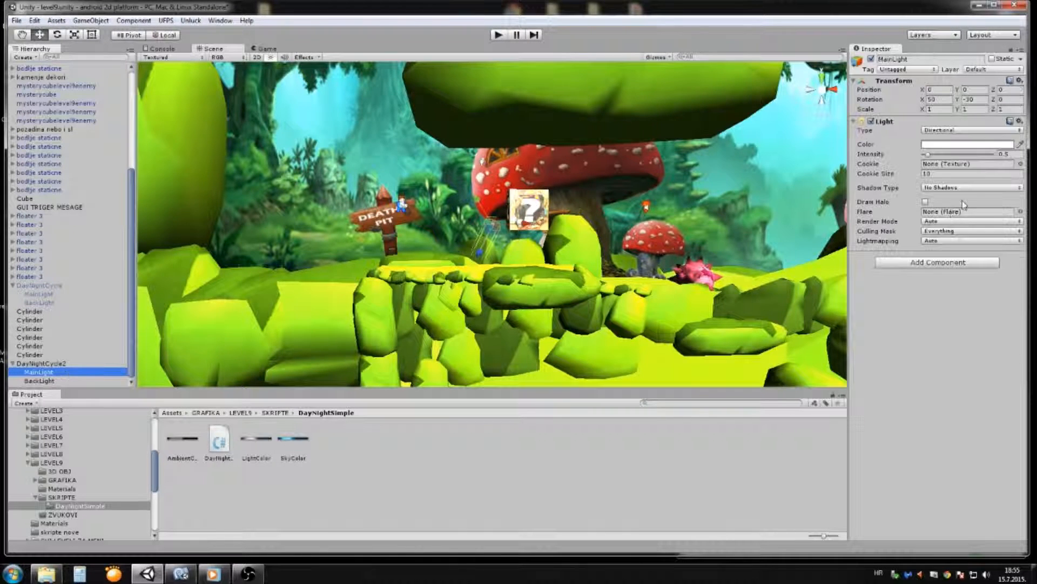
pyautogui.click(972, 188)
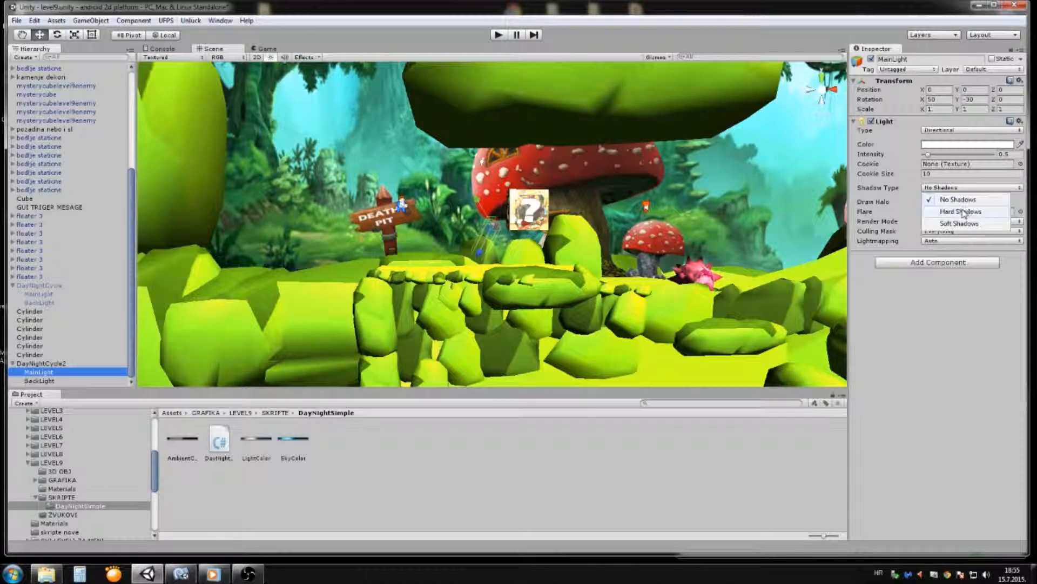
pyautogui.click(953, 212)
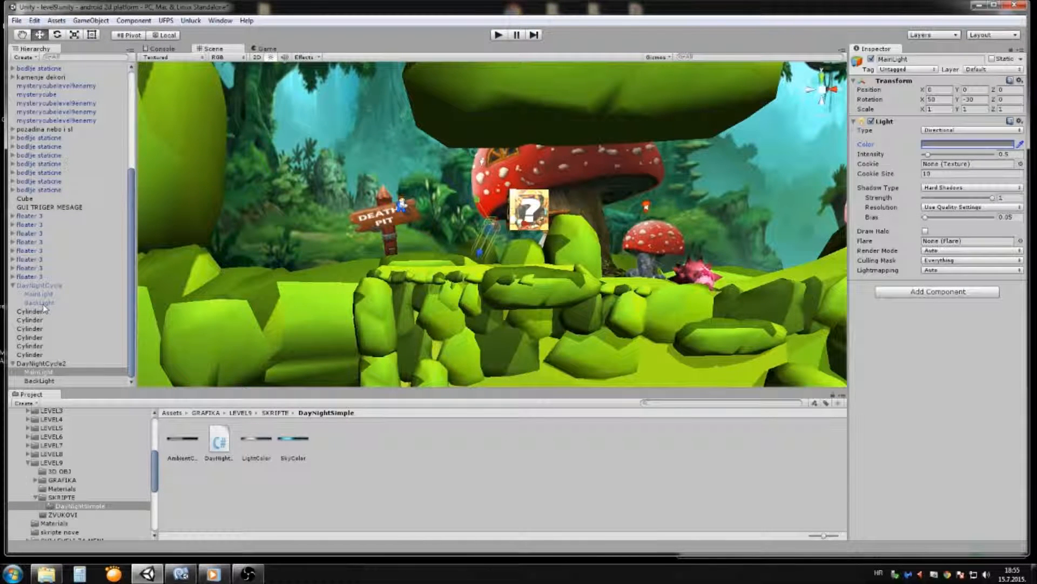
pyautogui.click(38, 303)
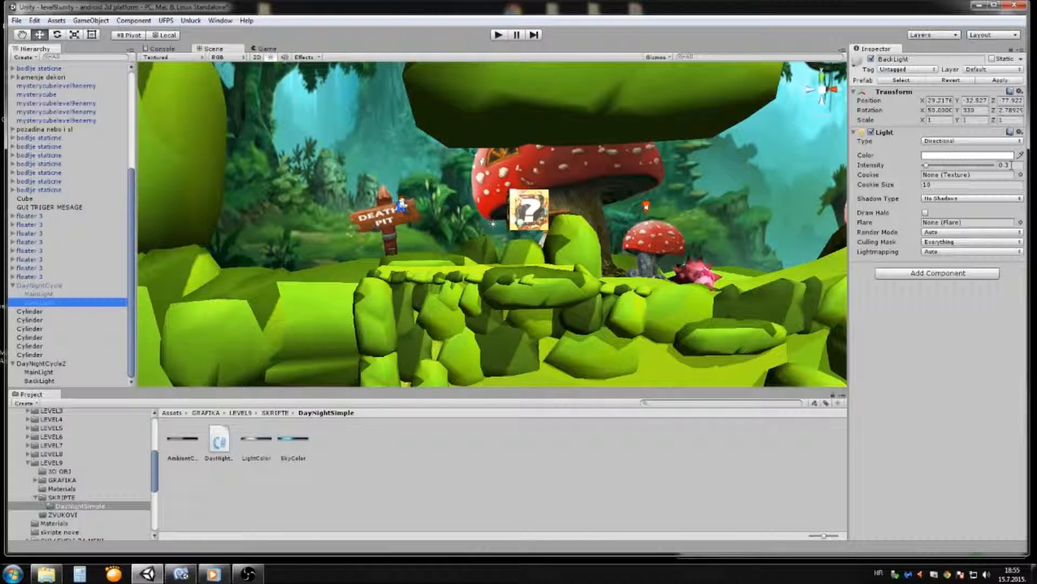
# Set the new BackLight's intensity to 0.3 and select the new MainLight for its script
pyautogui.click(34, 380)
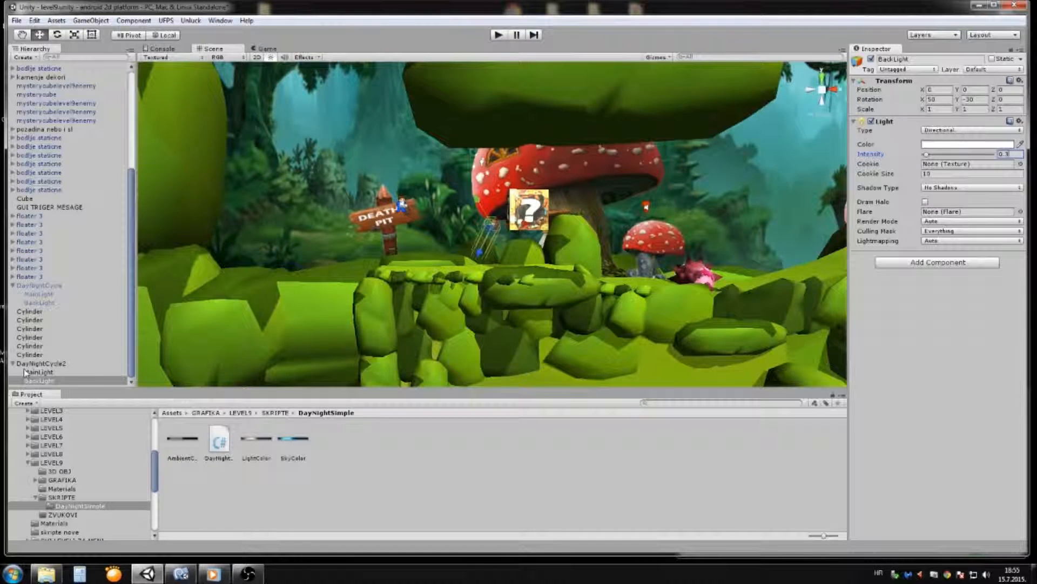
pyautogui.click(34, 381)
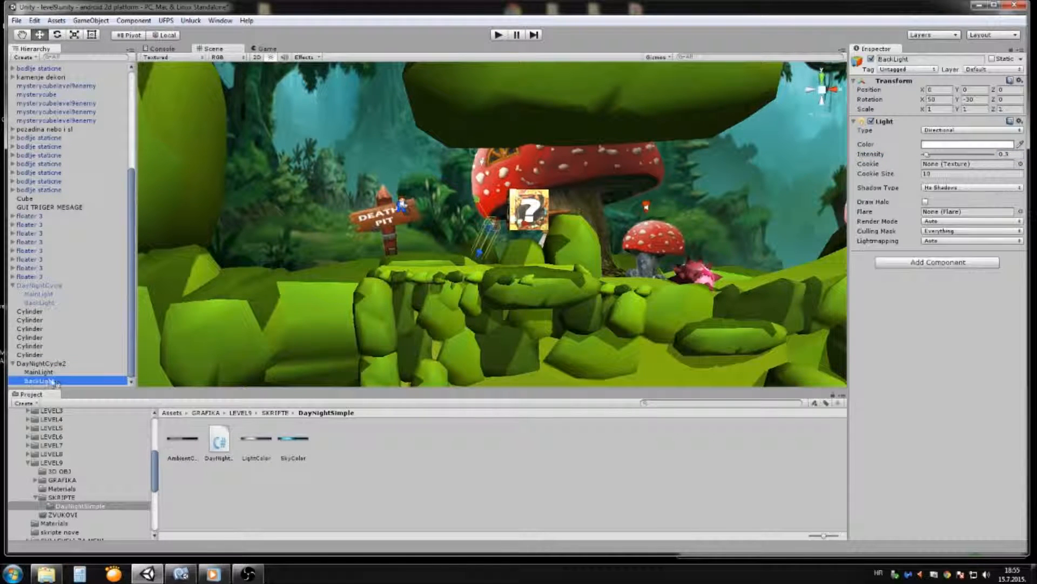
pyautogui.click(33, 371)
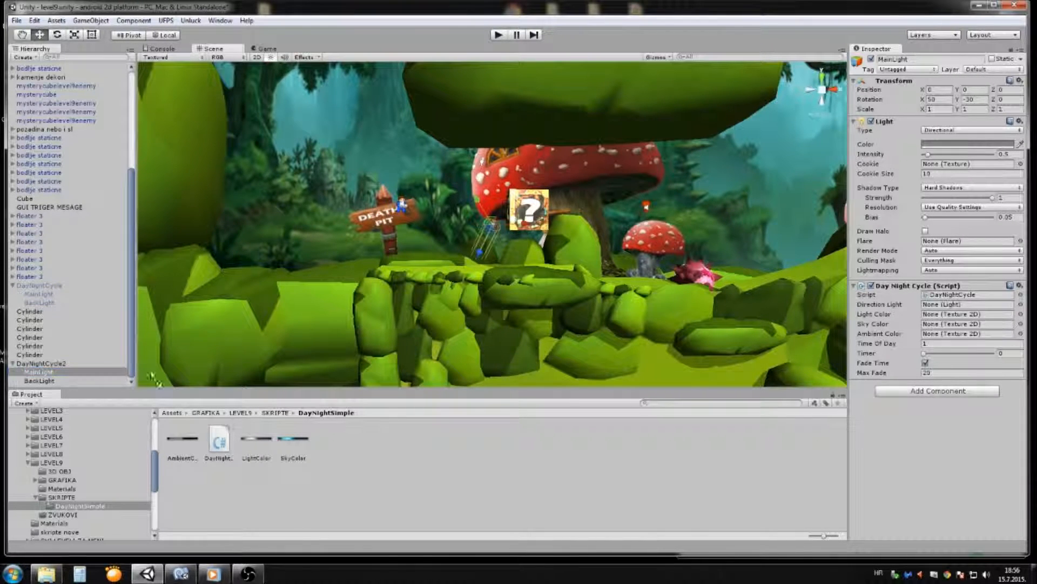
# Assign MainLight, LightColor, SkyColor, AmbientColor to the script, Time Of Day 10, Fade Time off
pyautogui.click(971, 305)
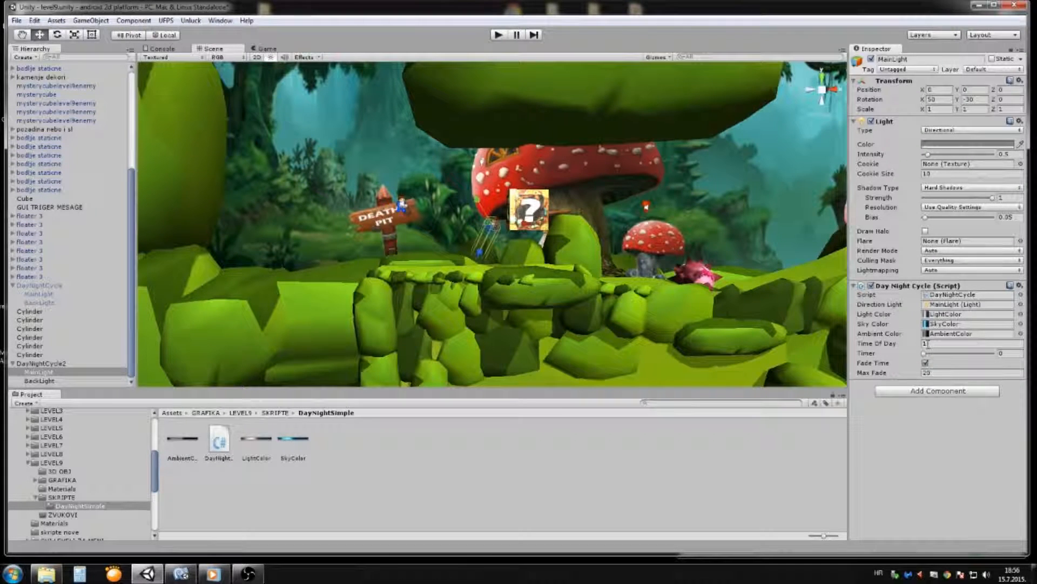
pyautogui.click(968, 344)
pyautogui.write('0')
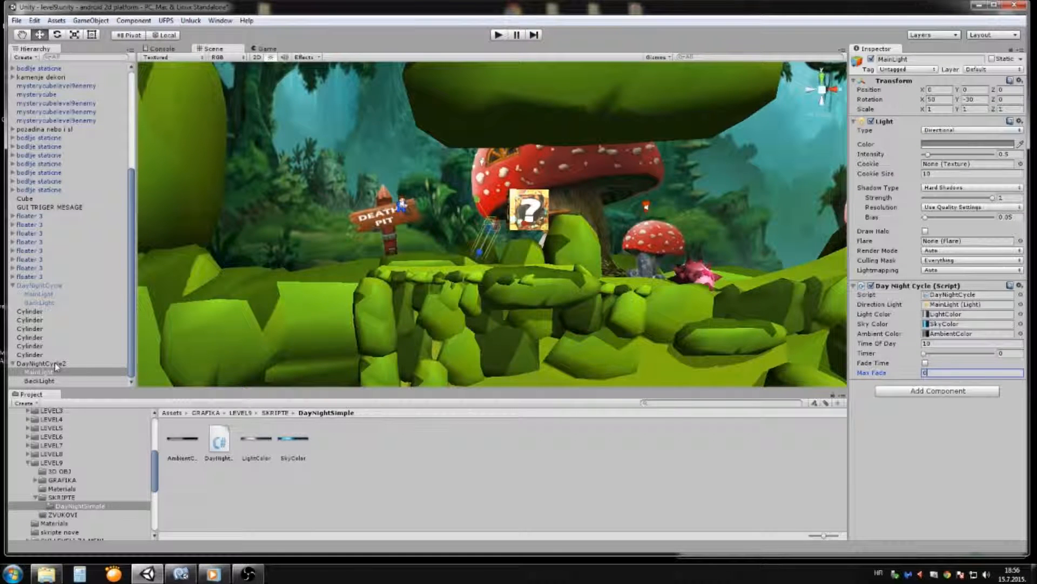
pyautogui.click(38, 363)
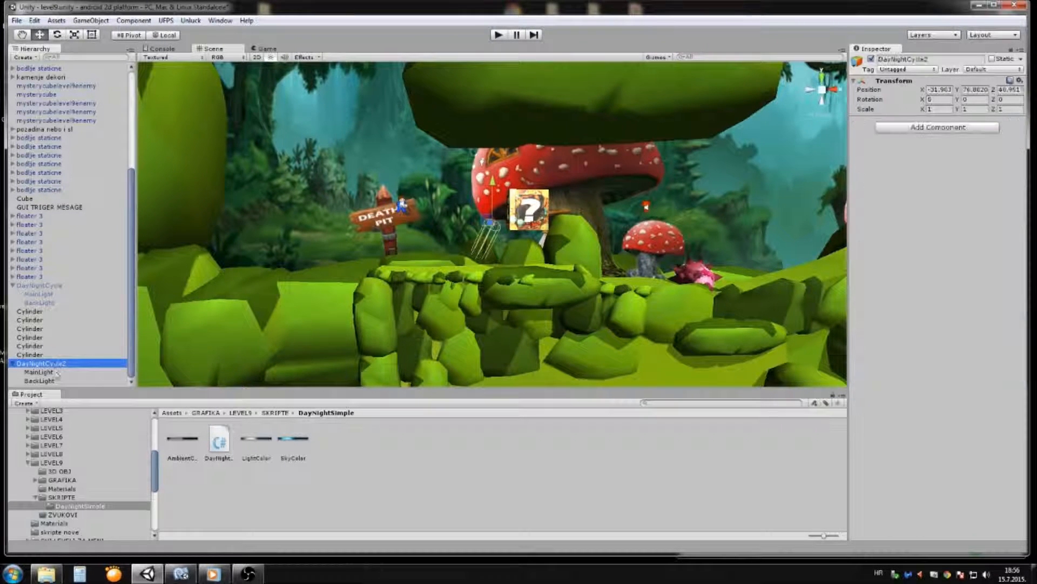
pyautogui.click(37, 372)
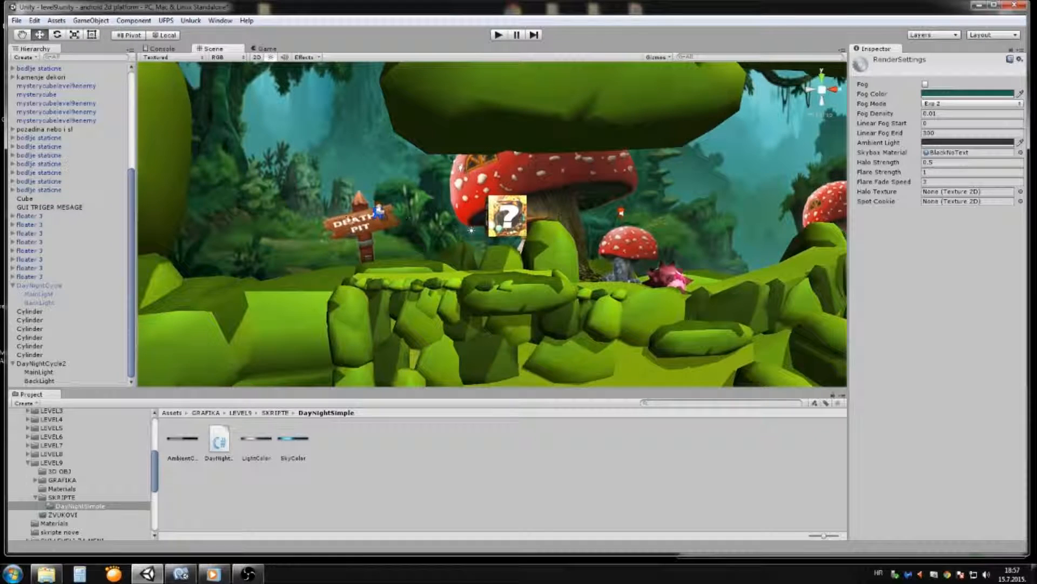
pyautogui.click(43, 363)
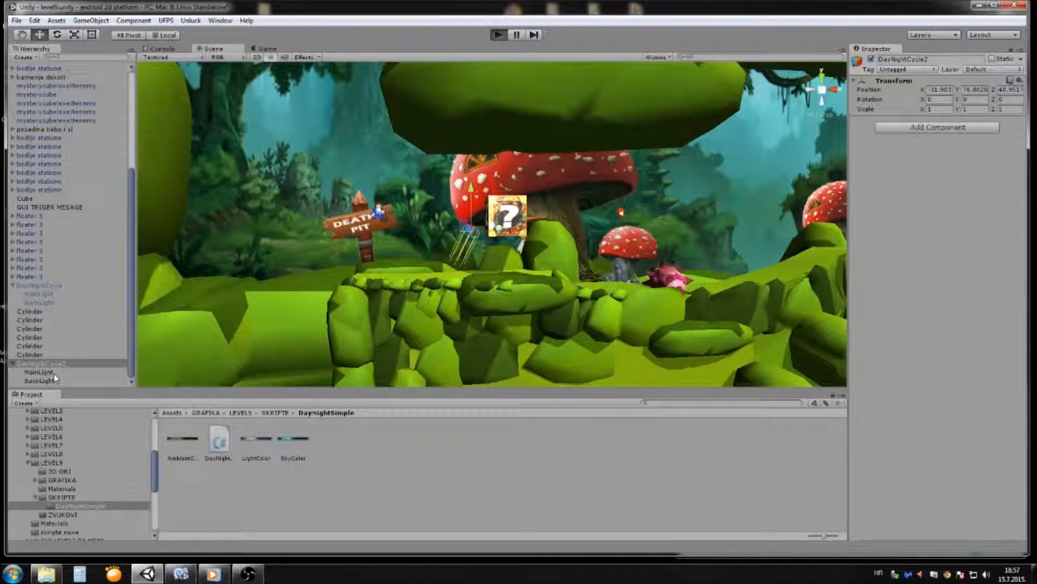
# Start Play mode and watch the day-night lighting cycle run
pyautogui.click(268, 49)
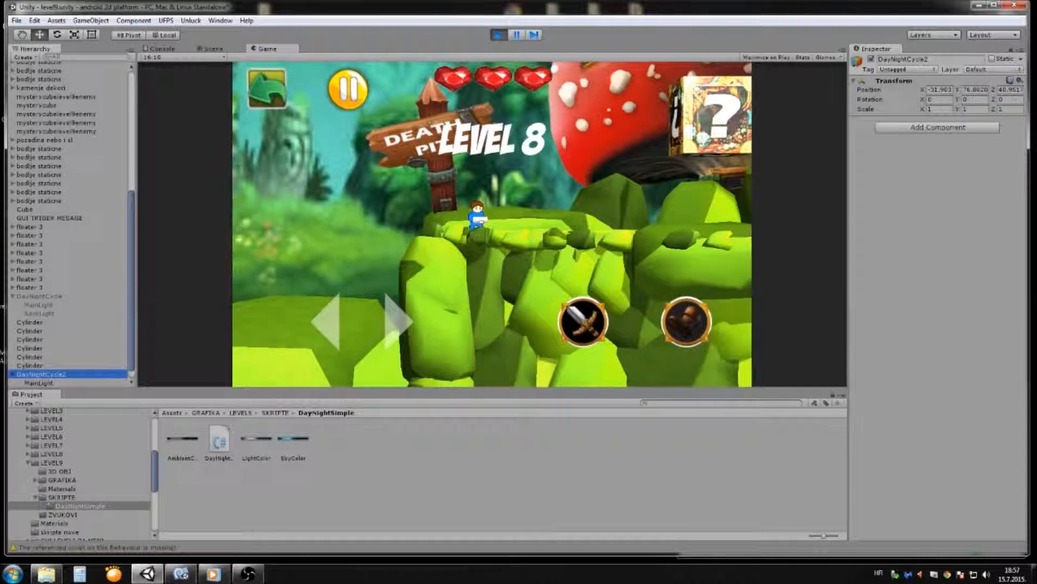
pyautogui.click(36, 382)
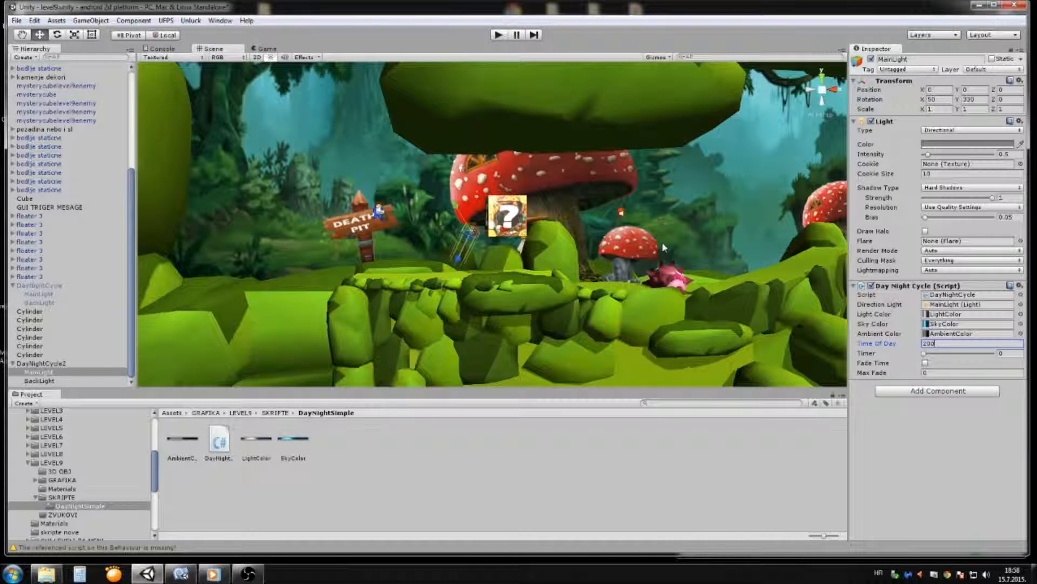
pyautogui.moveTo(325, 194)
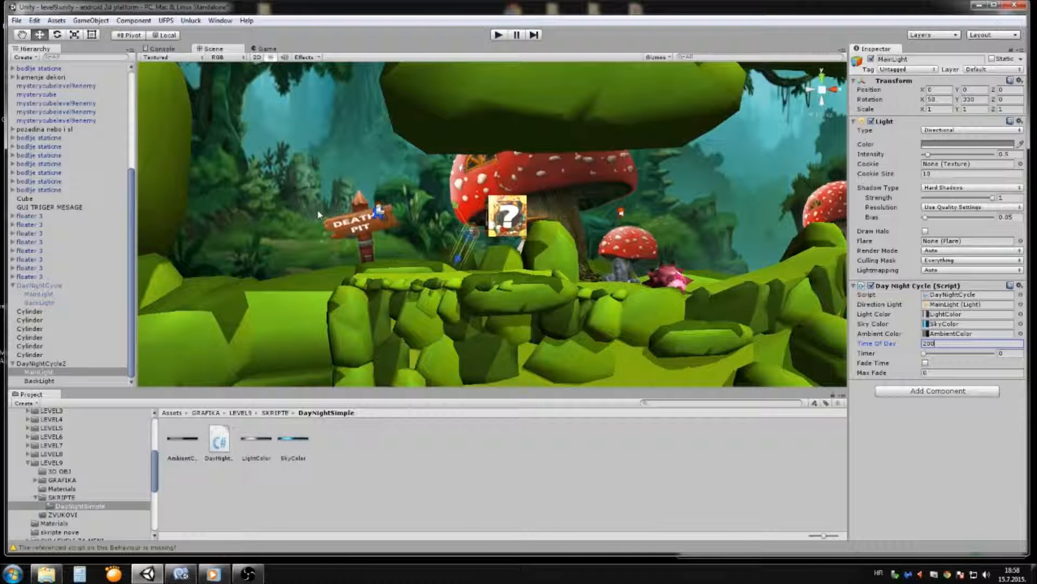
pyautogui.moveTo(556, 277)
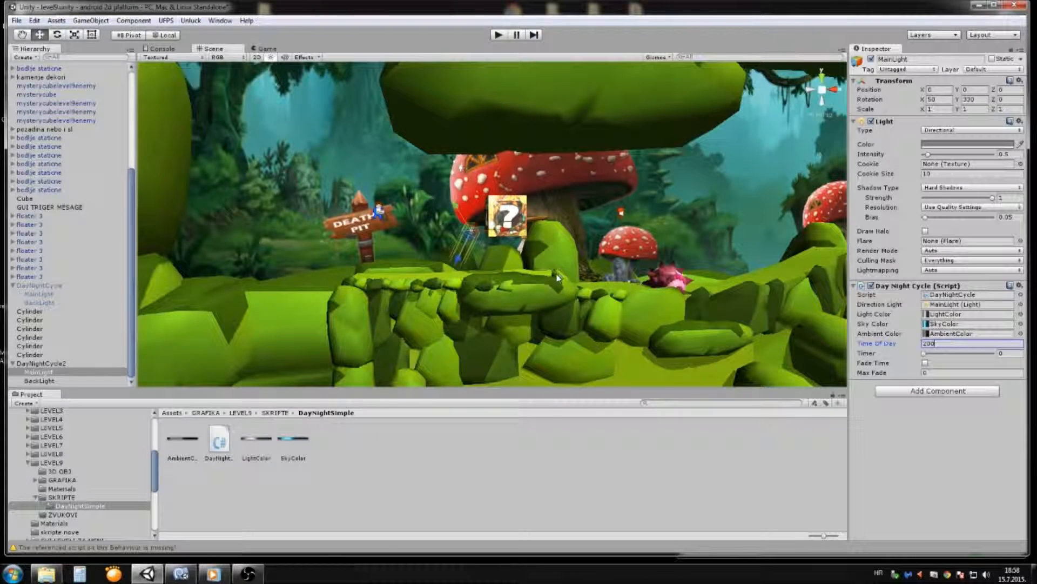